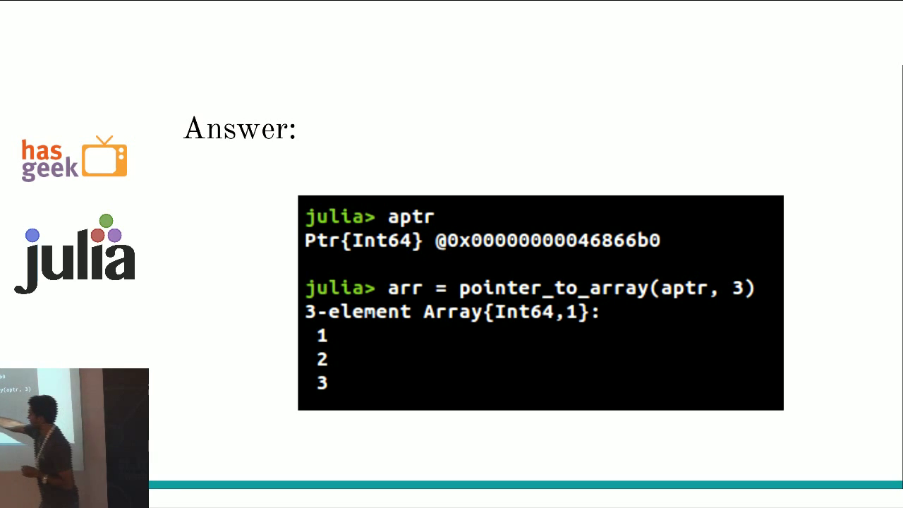
Advance from the Conclusion slide to the closing Thank You slide with HasGeek and Julia logos
key("Right")
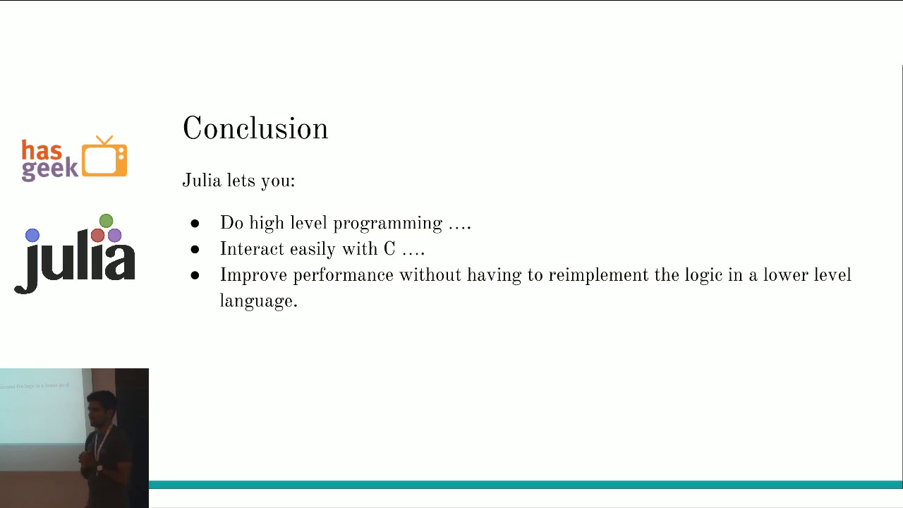
key("Right")
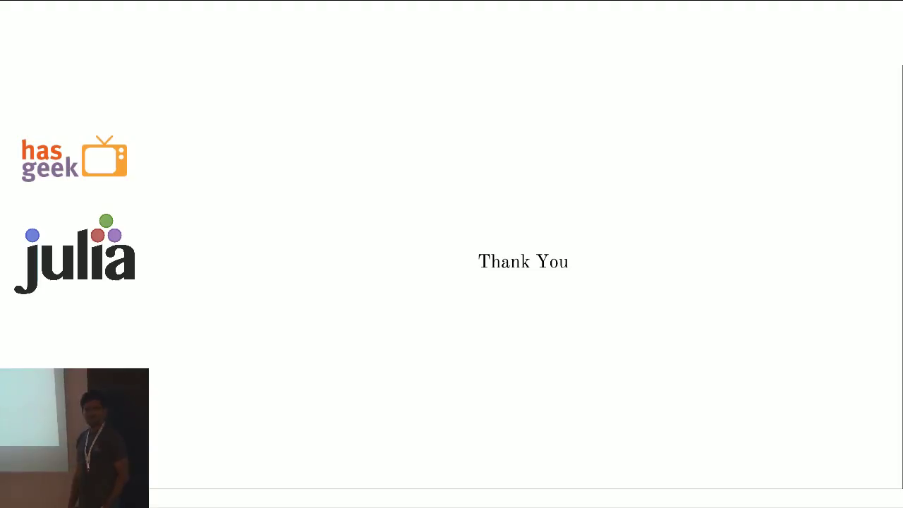